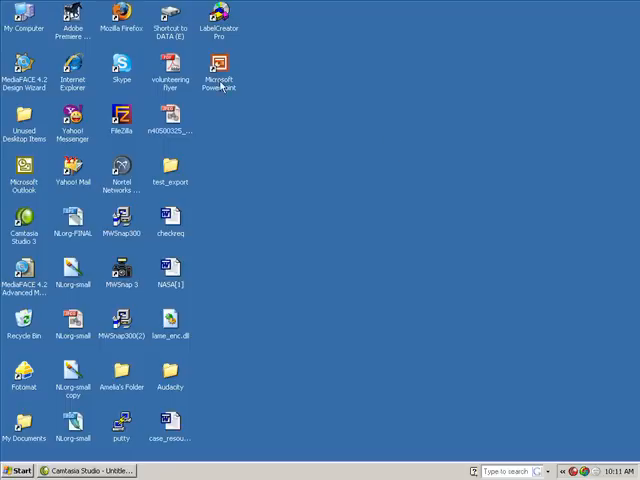
# - Launch Microsoft PowerPoint from its desktop shortcut
pyautogui.doubleClick(218, 75)
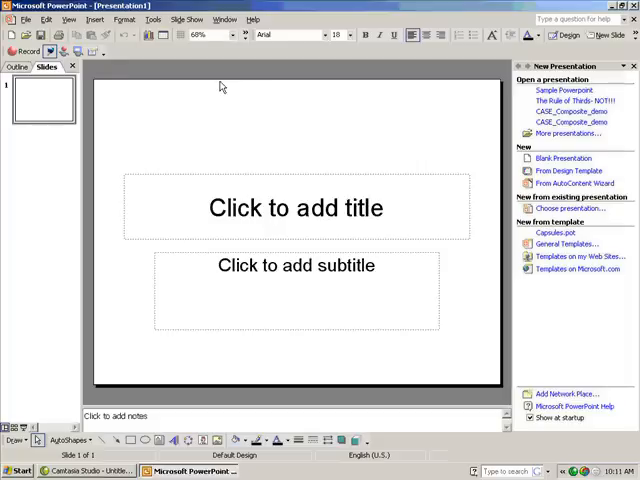
pyautogui.moveTo(224, 88)
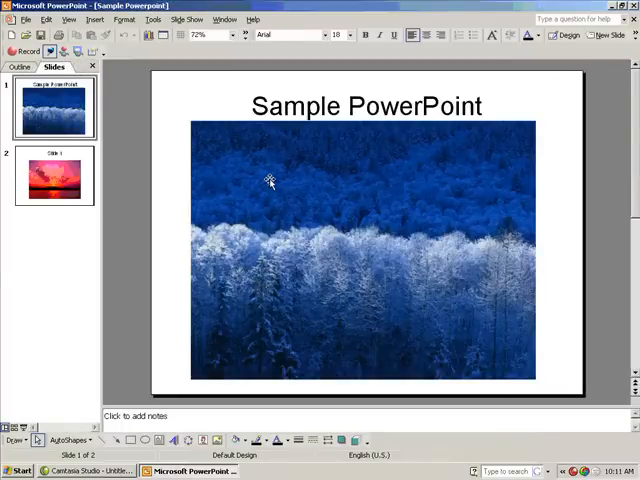
# - Select the forest picture in Sample Powerpoint and show the Picture toolbar
pyautogui.click(270, 183)
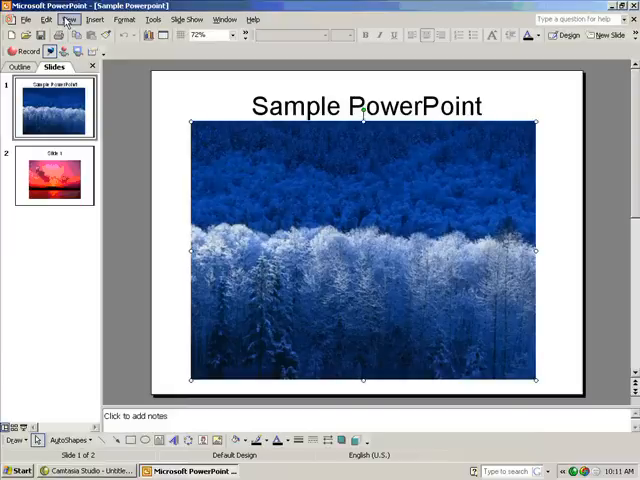
pyautogui.click(69, 19)
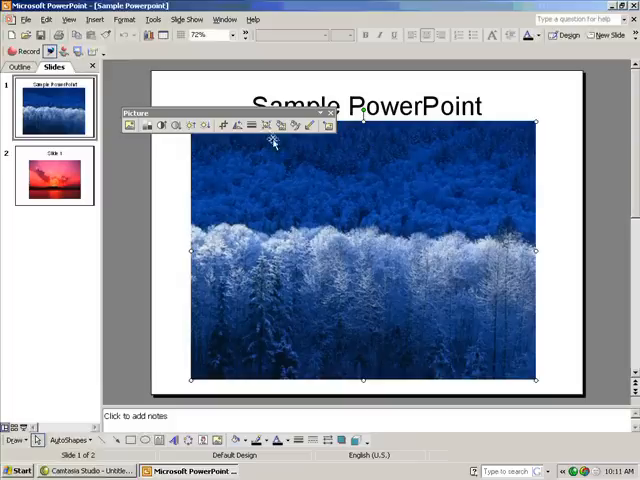
pyautogui.moveTo(266, 125)
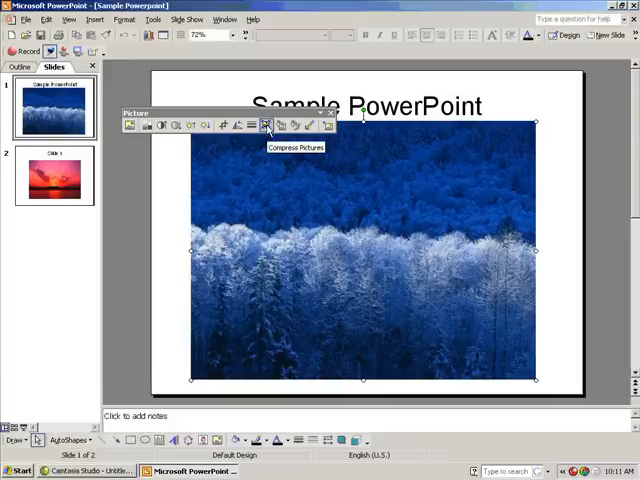
pyautogui.moveTo(251, 126)
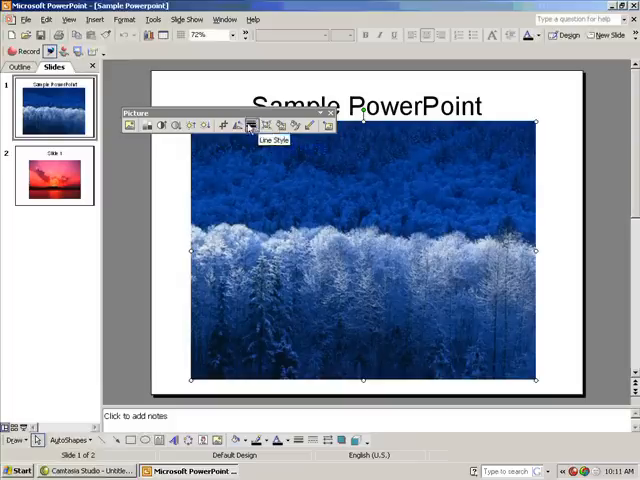
# - Compress all pictures in the document to Web/Screen resolution (96 dpi)
pyautogui.click(250, 125)
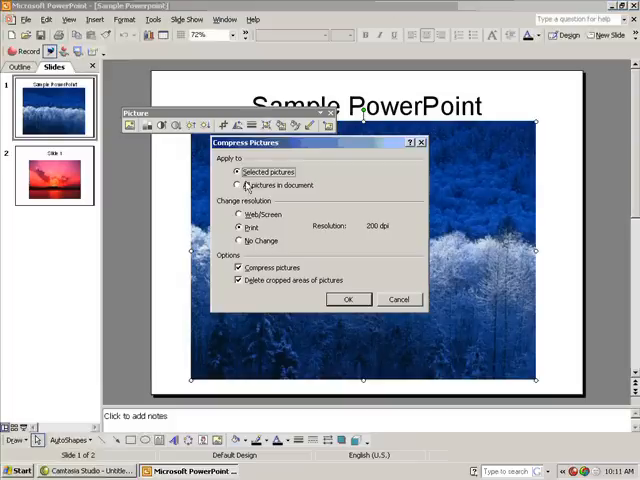
pyautogui.click(237, 185)
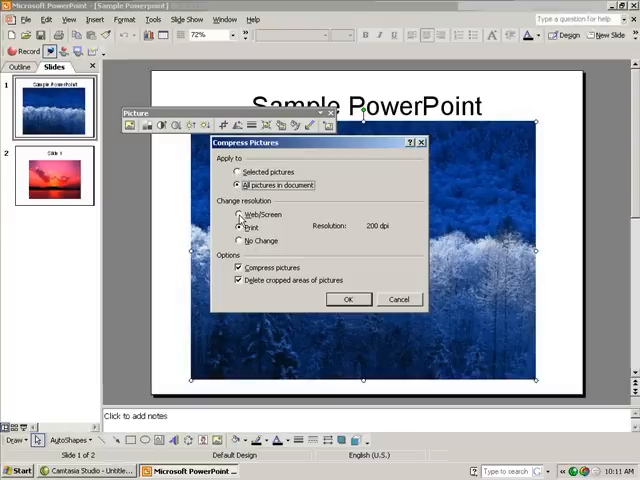
pyautogui.click(240, 214)
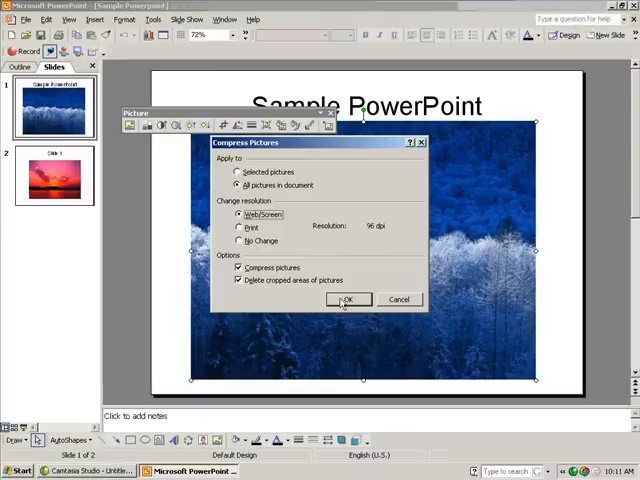
pyautogui.click(347, 300)
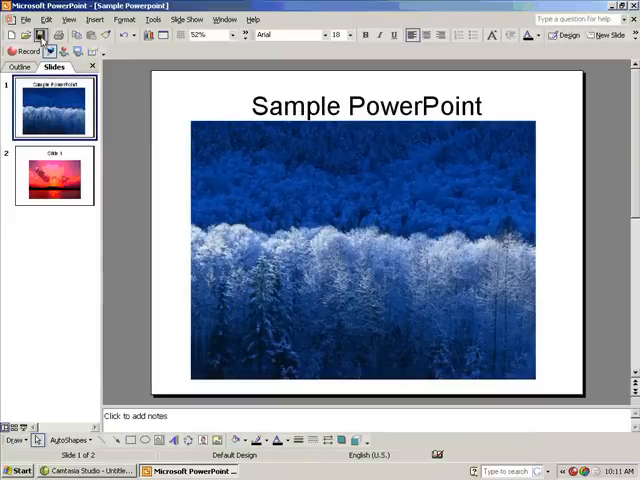
# - Save Sample Powerpoint with its compressed pictures
pyautogui.click(25, 19)
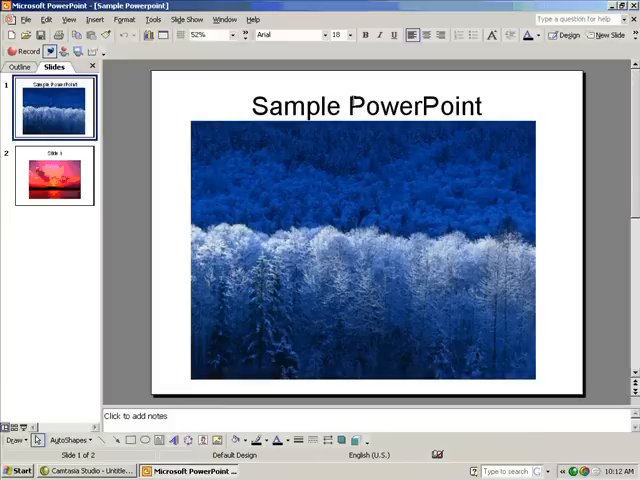
# - Show the Sample Powerpoint file properties with its 161 KB size
pyautogui.click(24, 19)
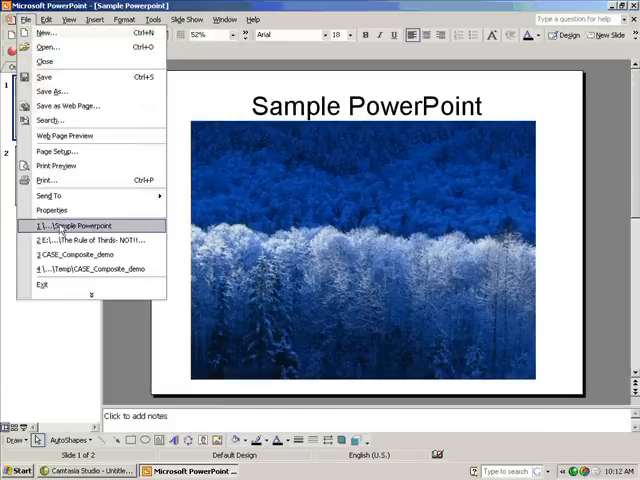
pyautogui.click(52, 210)
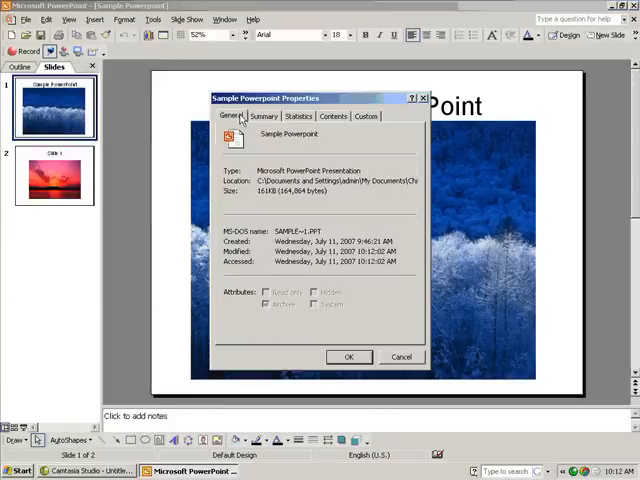